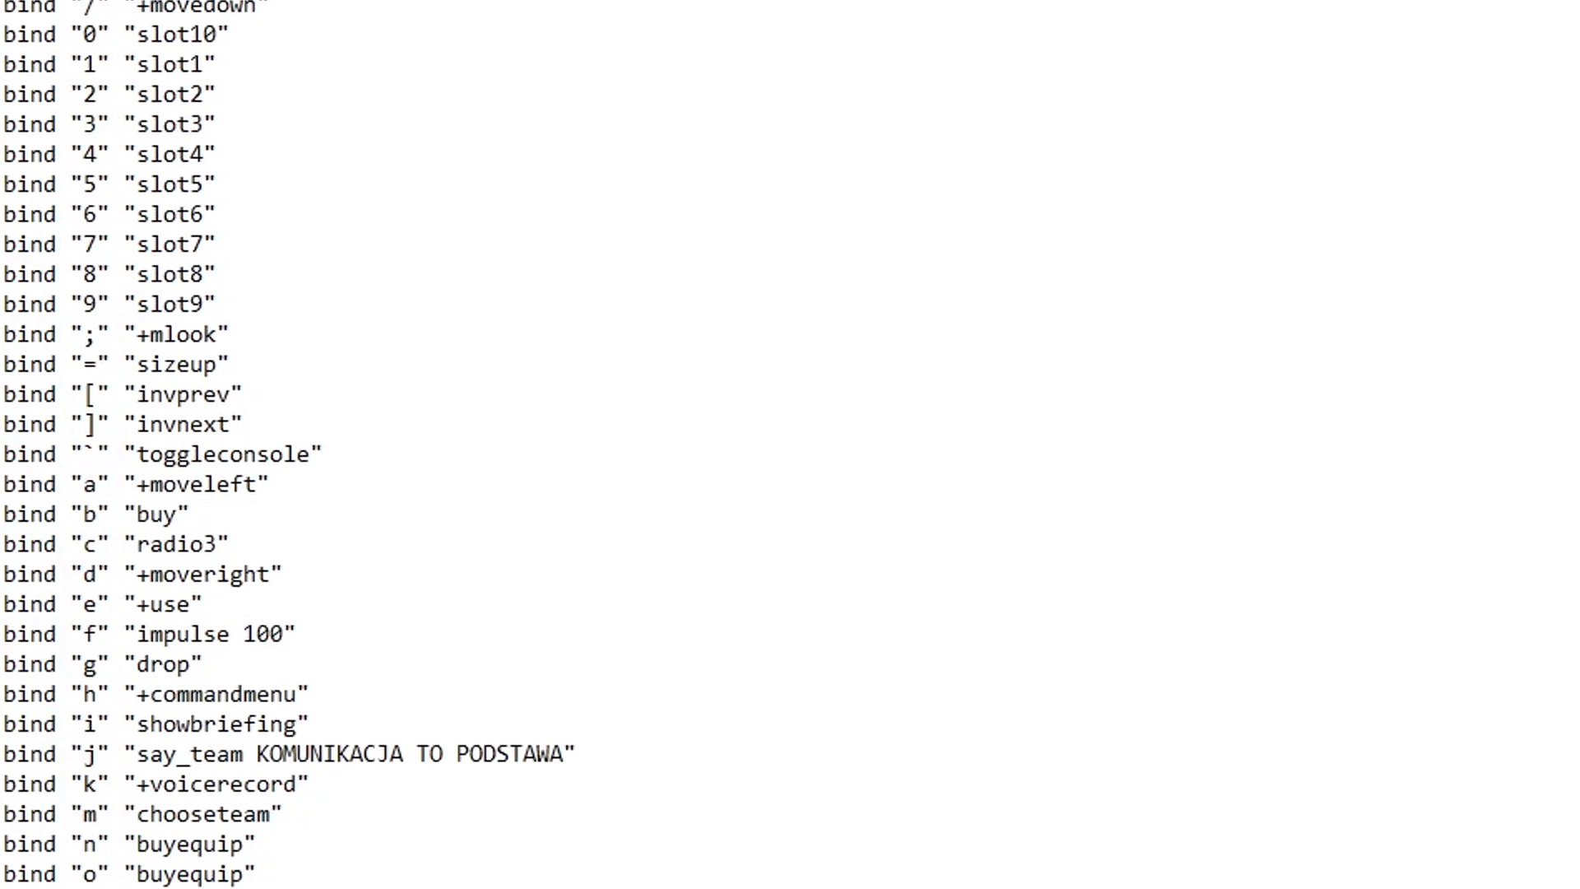
Step: Read through the key-binding config in Notepad
scroll("down", 3)
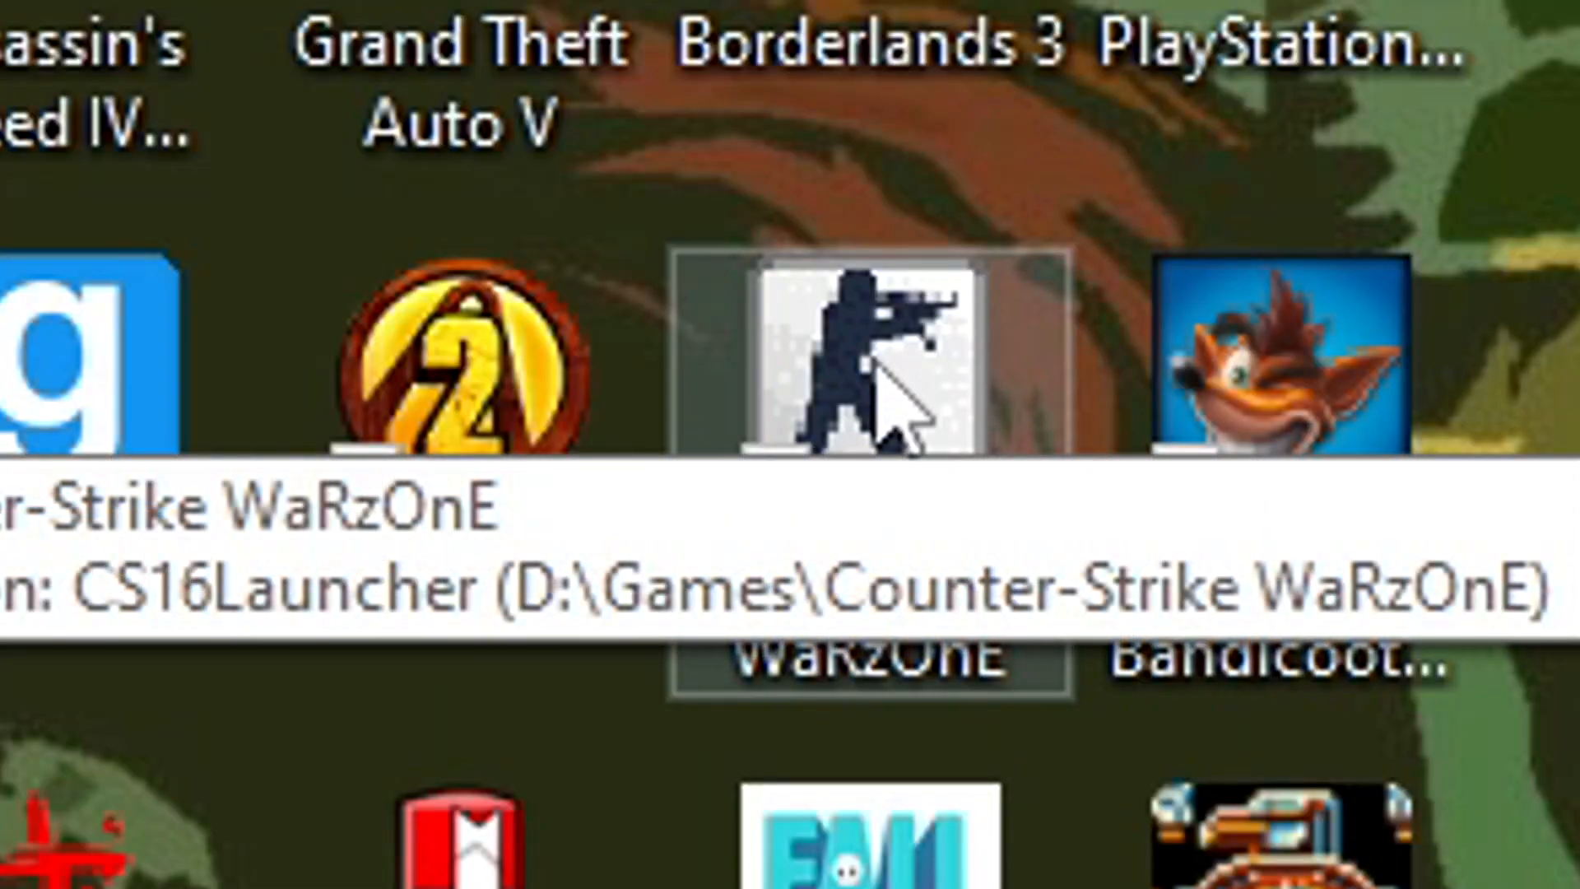
Step: Reveal the Counter-Strike WaRzOnE install folder on drive D from its desktop shortcut
right_click(861, 362)
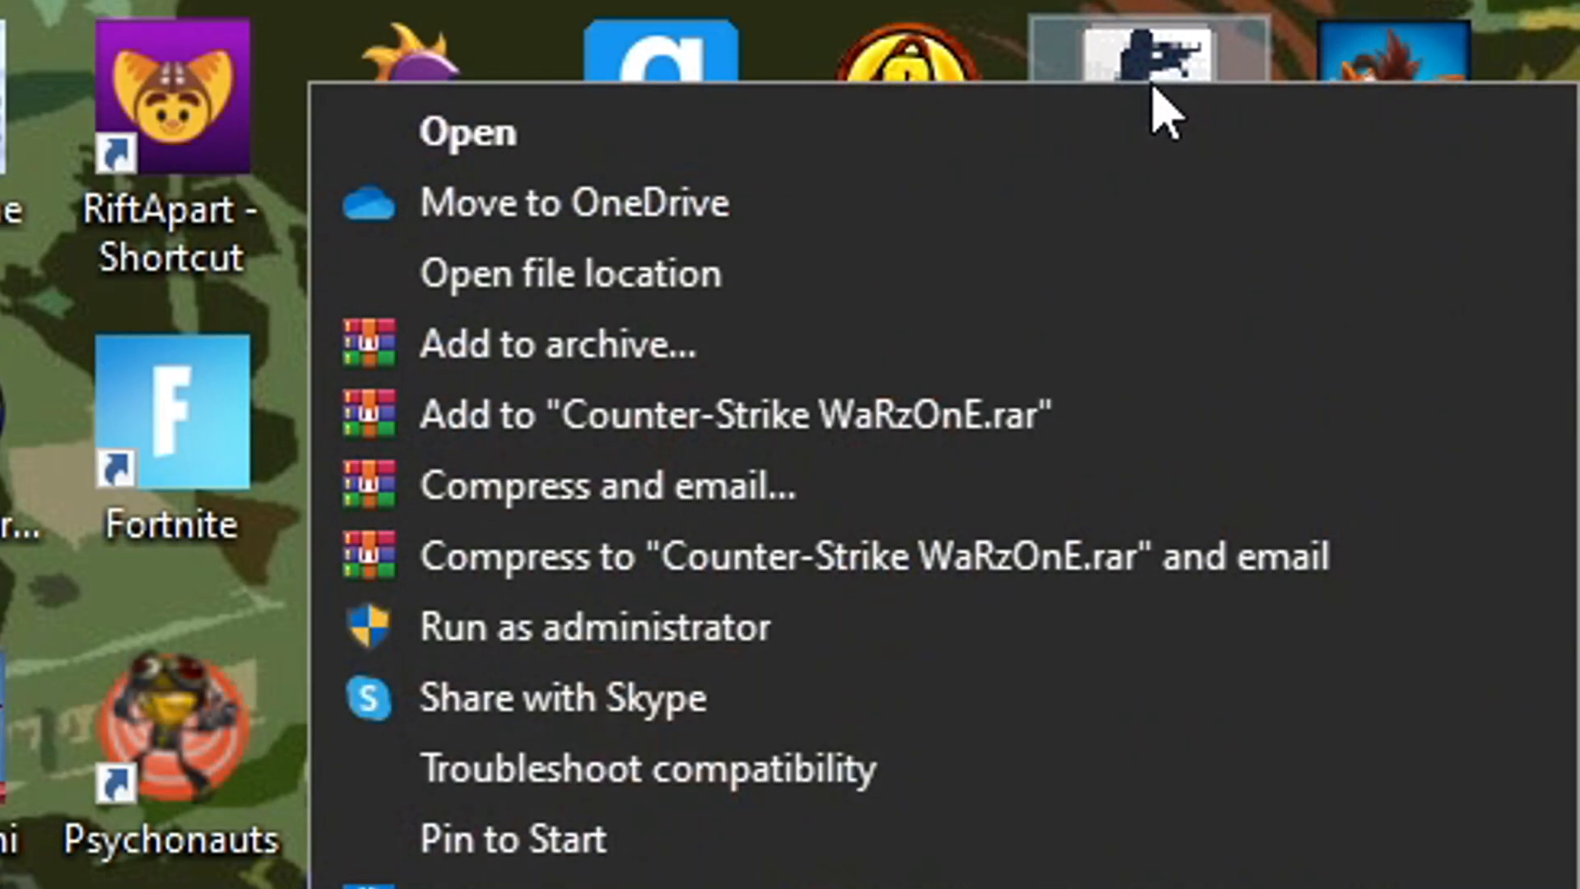
mouse_move(713, 303)
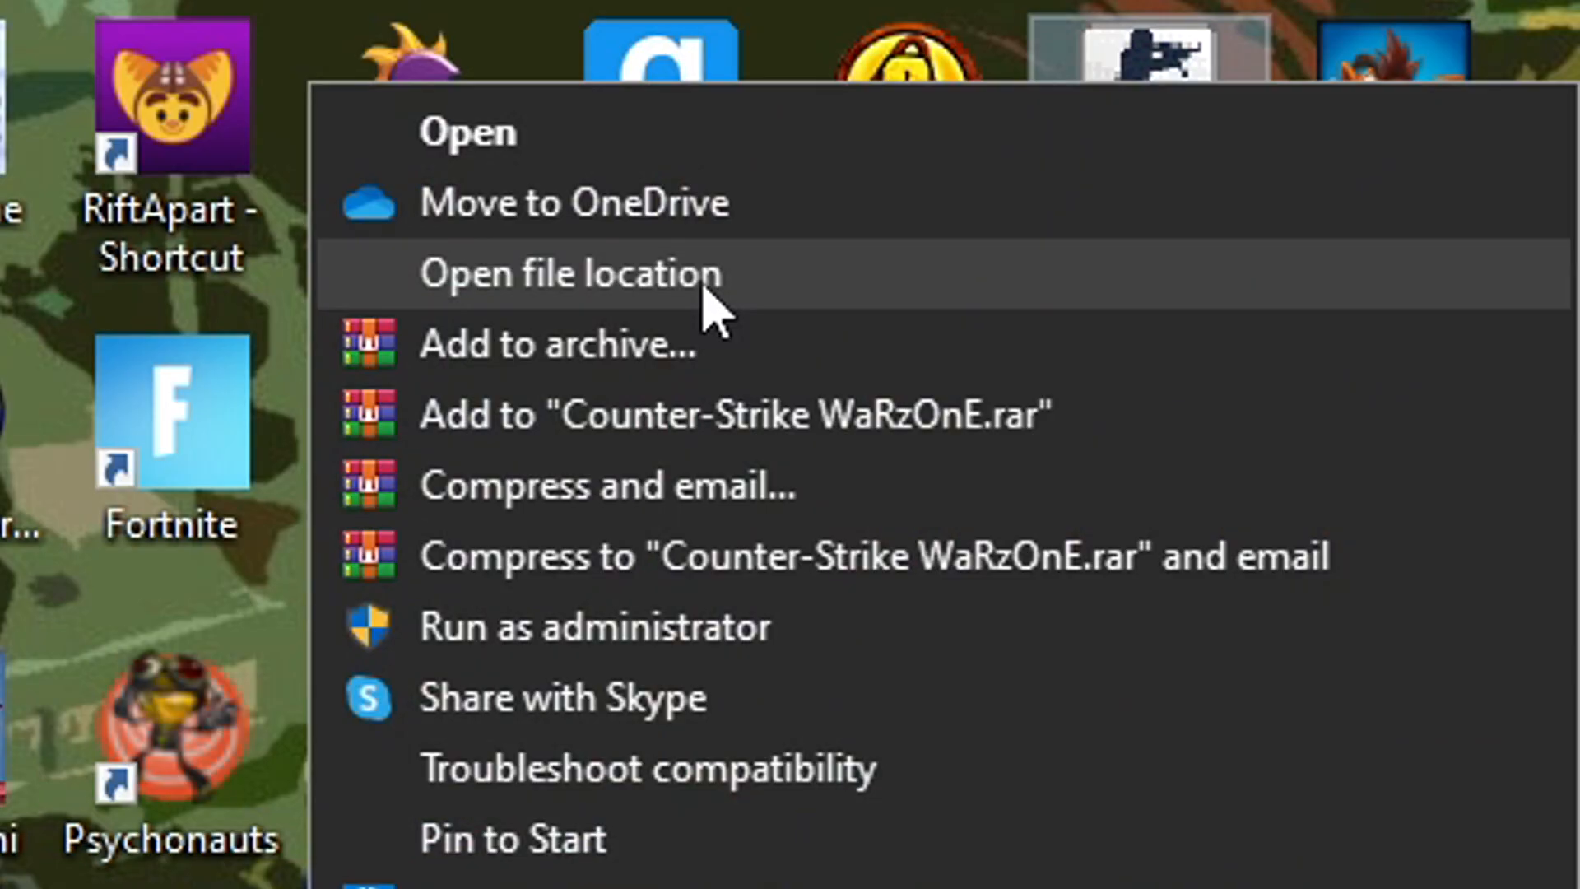
left_click(565, 273)
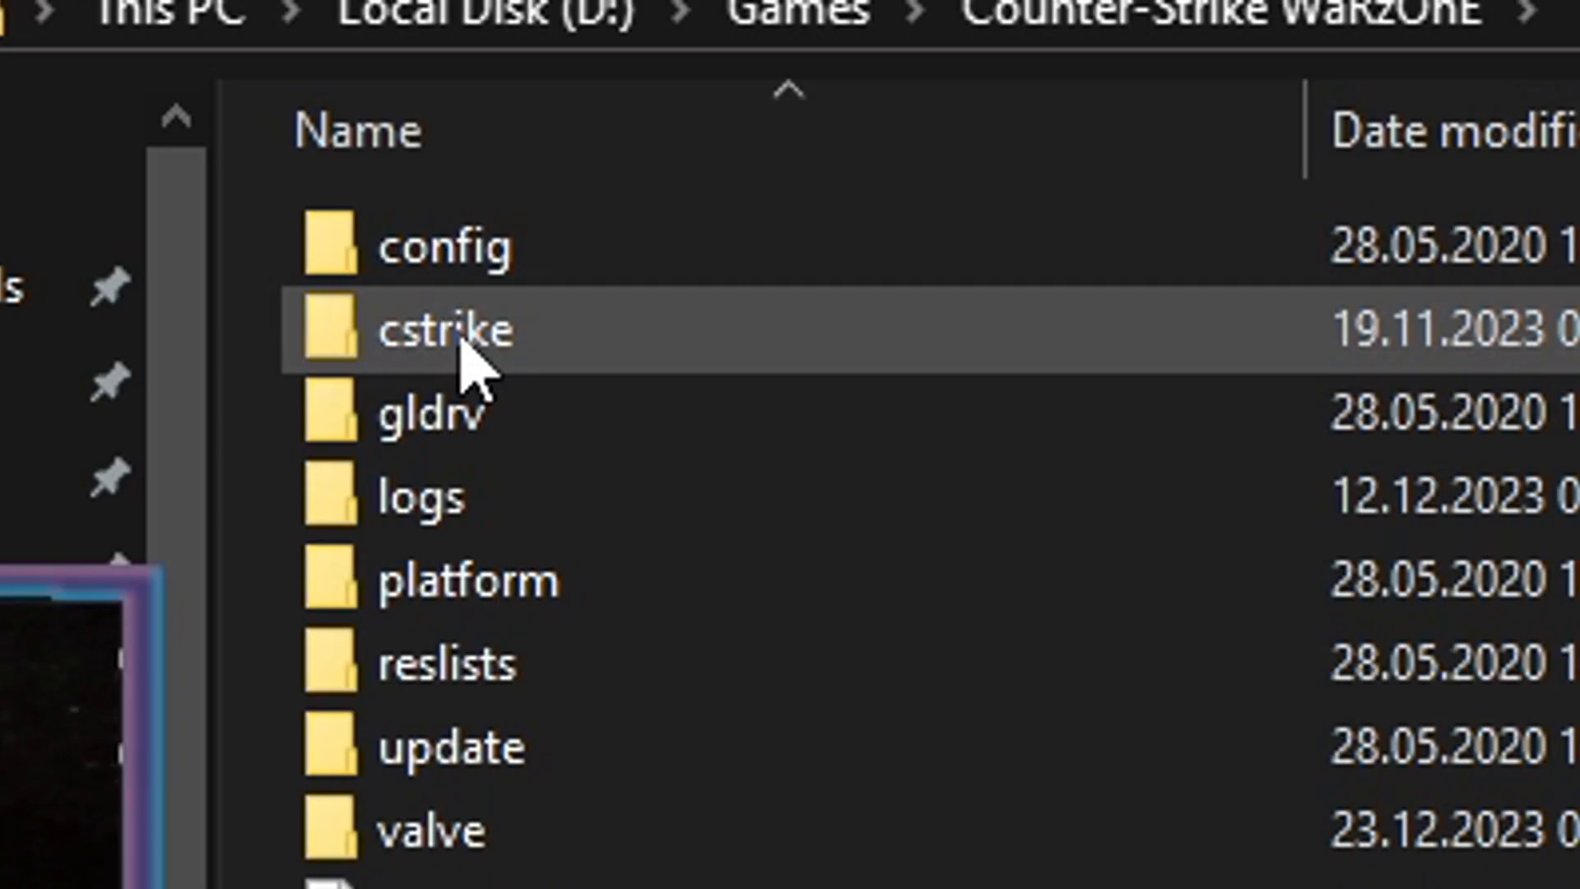
Step: Enter the WaRzOnE cstrike folder, then bring up the Steam game library
double_click(454, 329)
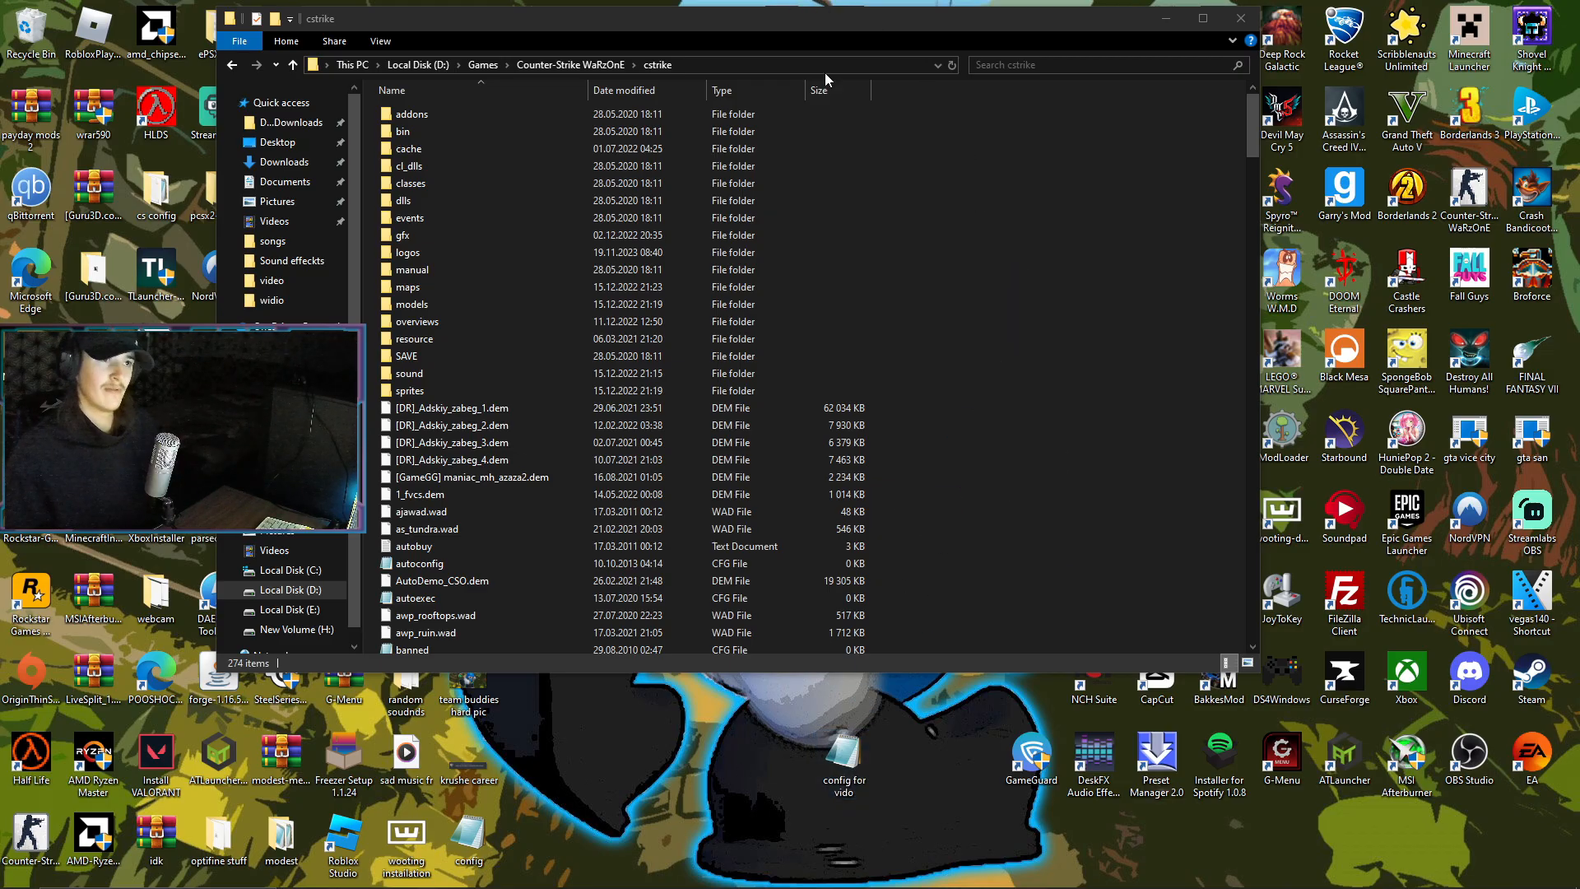
left_click(1241, 18)
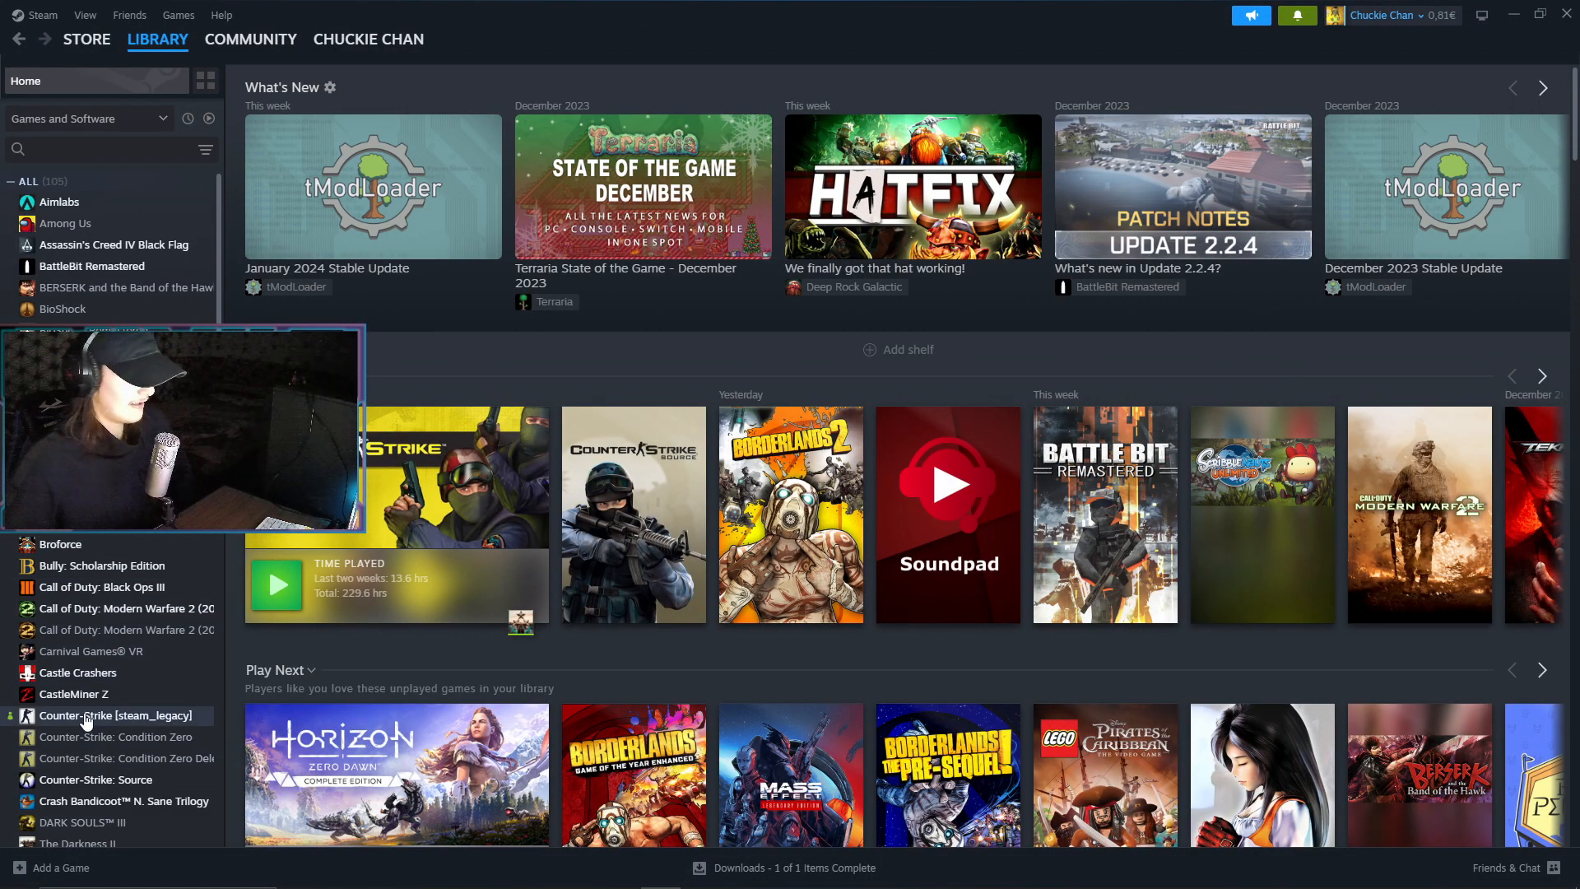
Step: Select Counter-Strike [steam_legacy] in the Steam library to reach its Half-Life install folder on H:
left_click(118, 714)
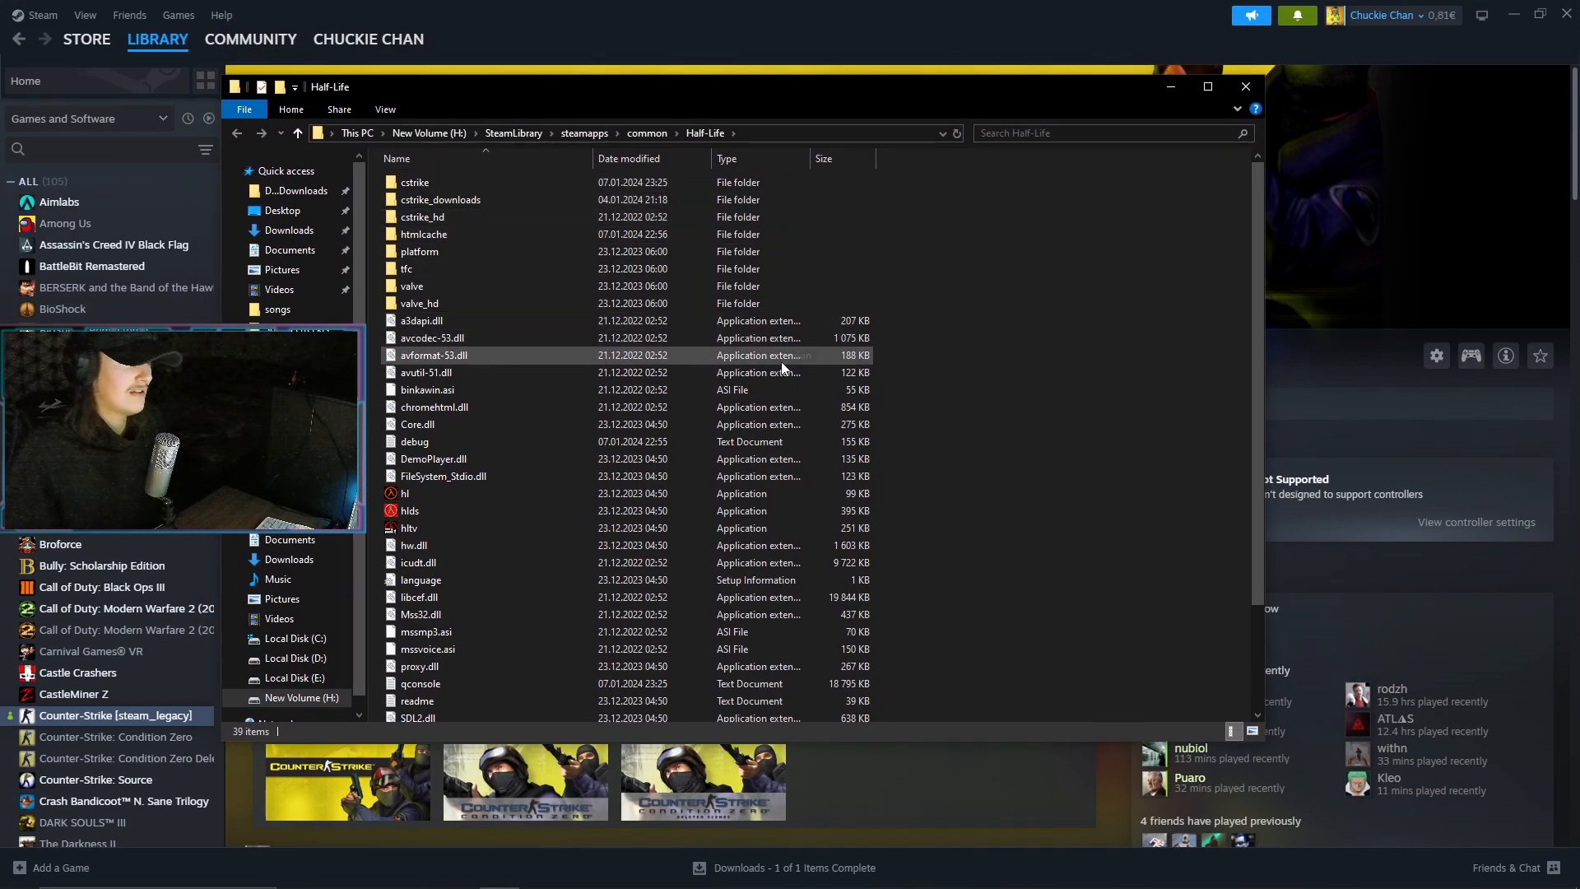
Step: Enter the cstrike folder of the Steam Half-Life install
double_click(415, 183)
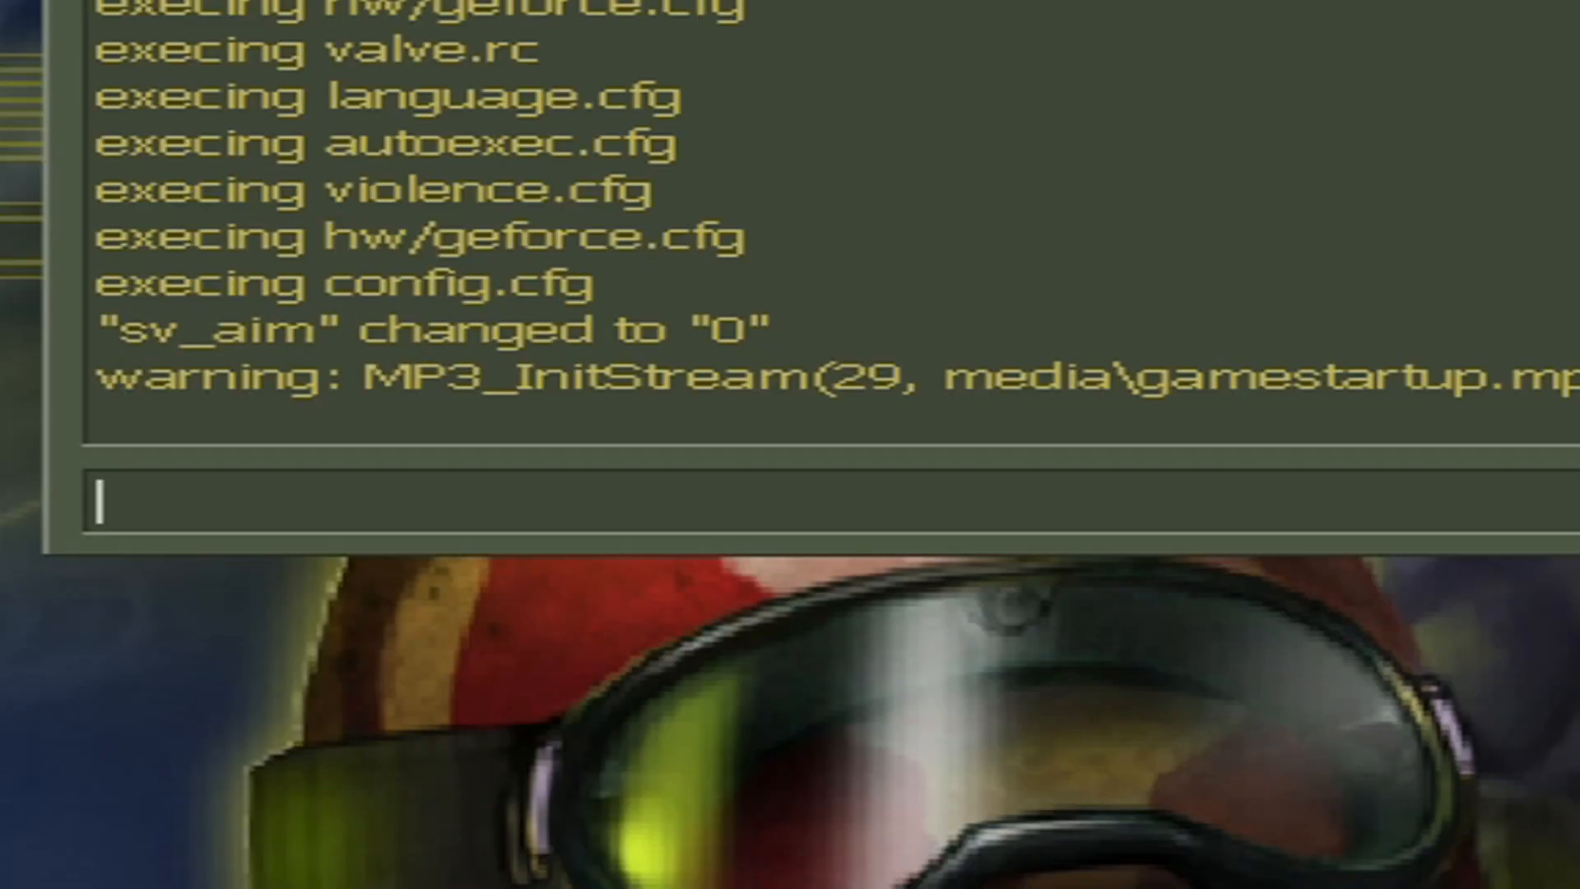
Step: Run 'exec markuman.cfg' in the console to execute the custom config
type("exec")
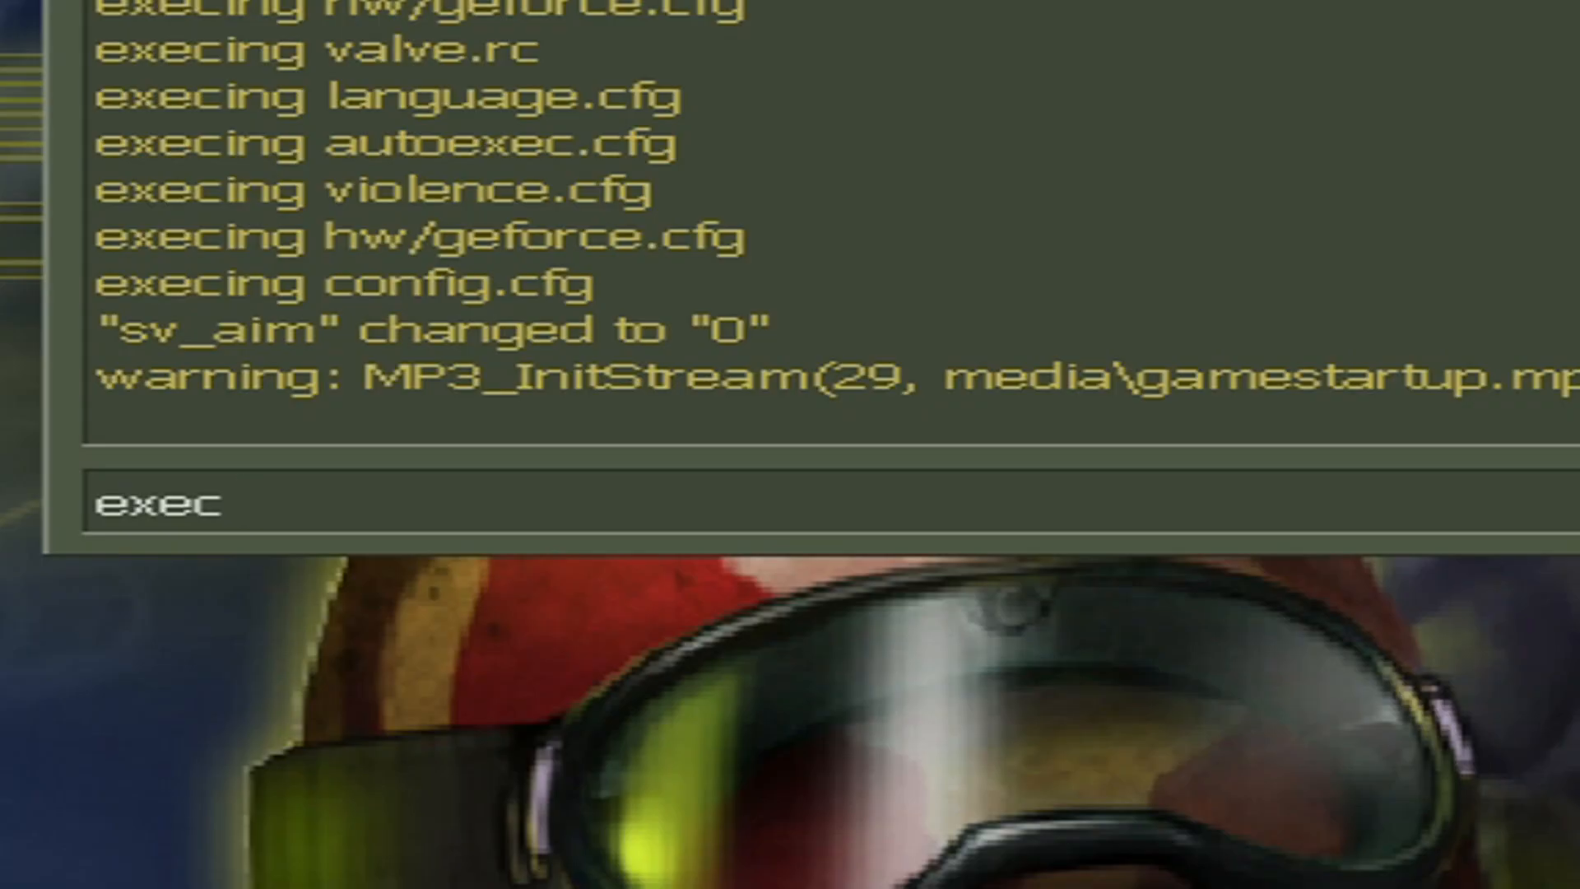
type("marku")
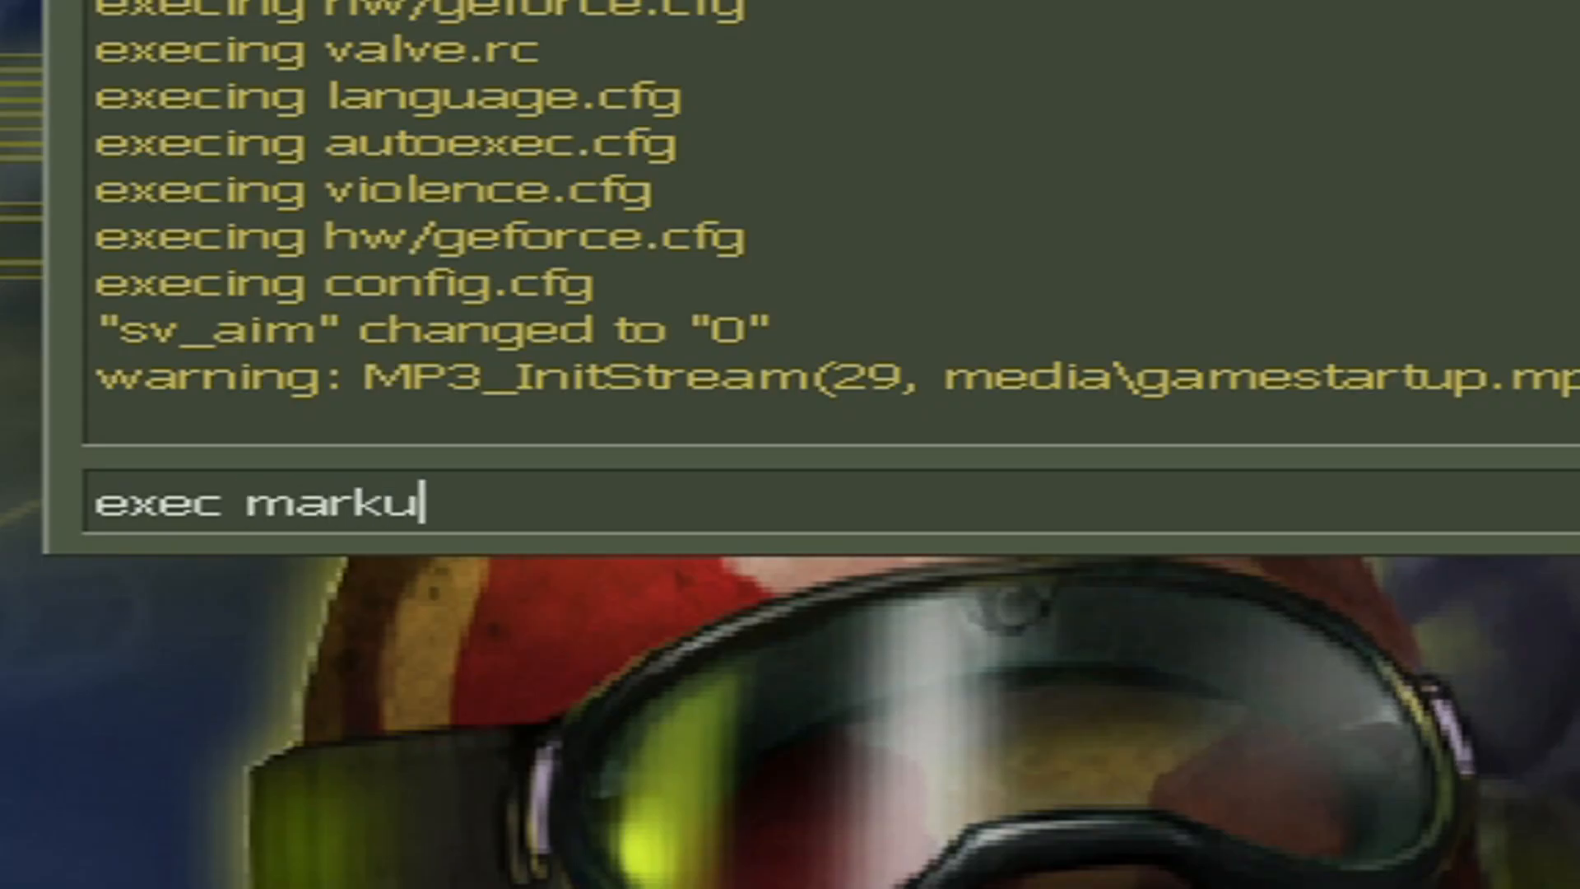
type("man.cfg")
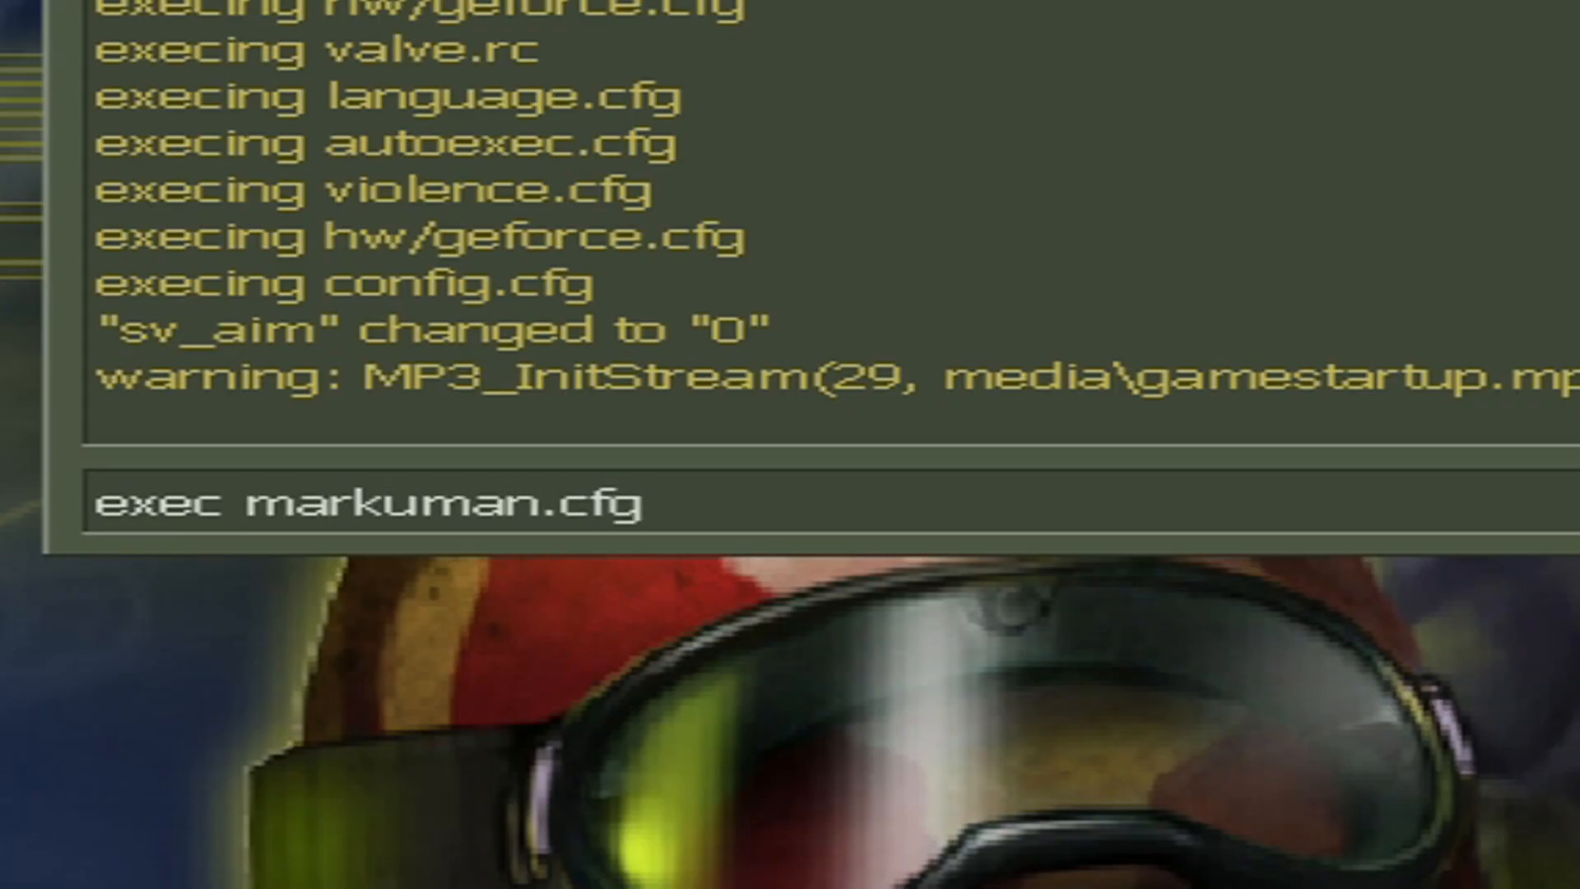
key("Return")
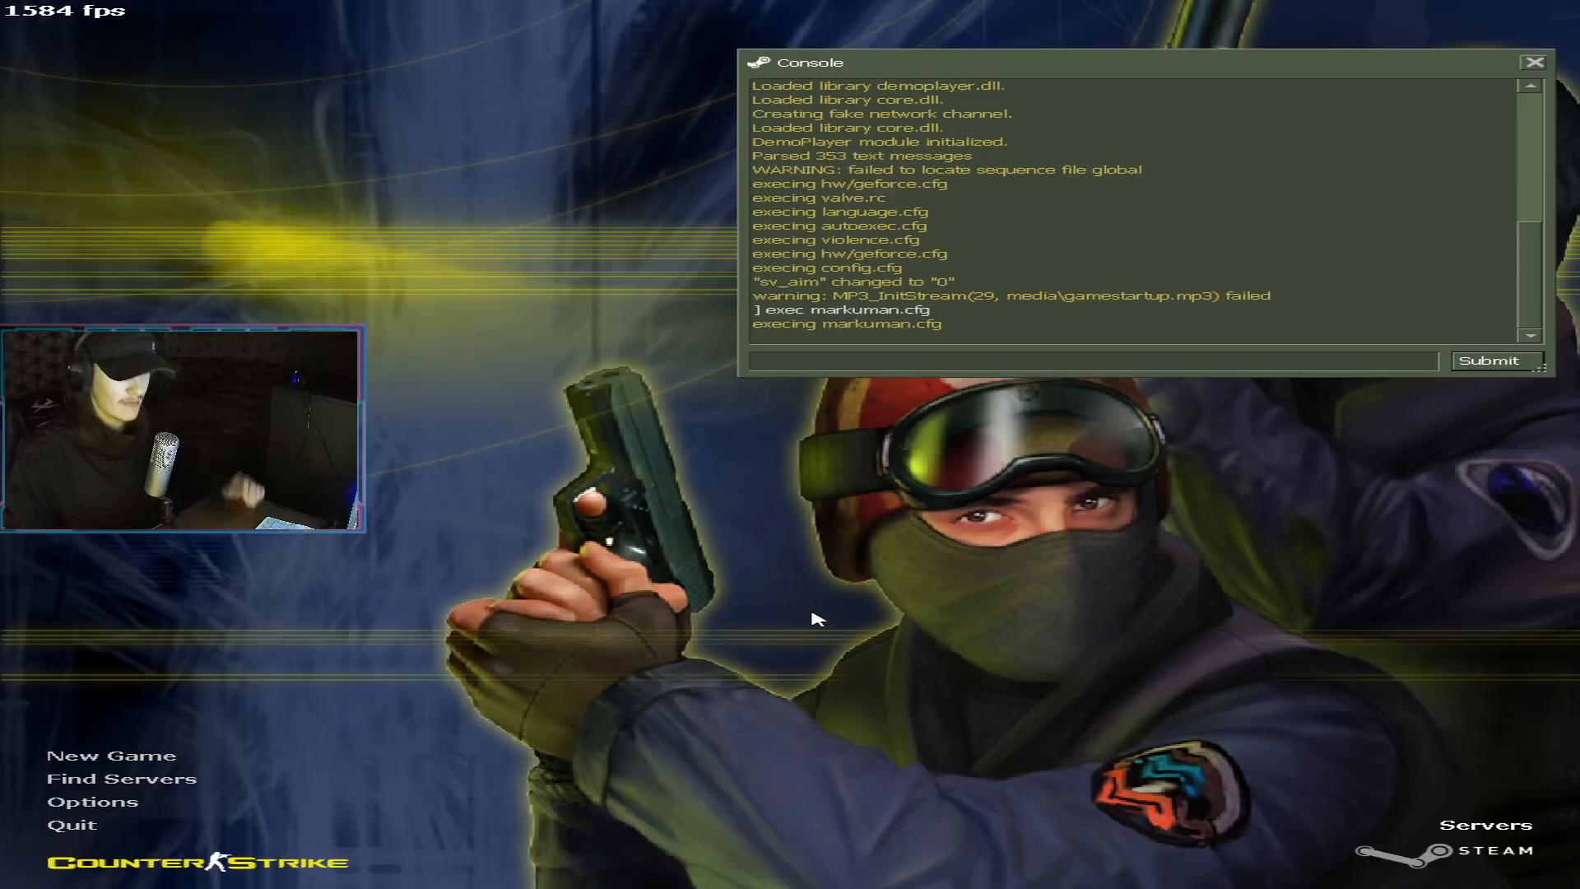